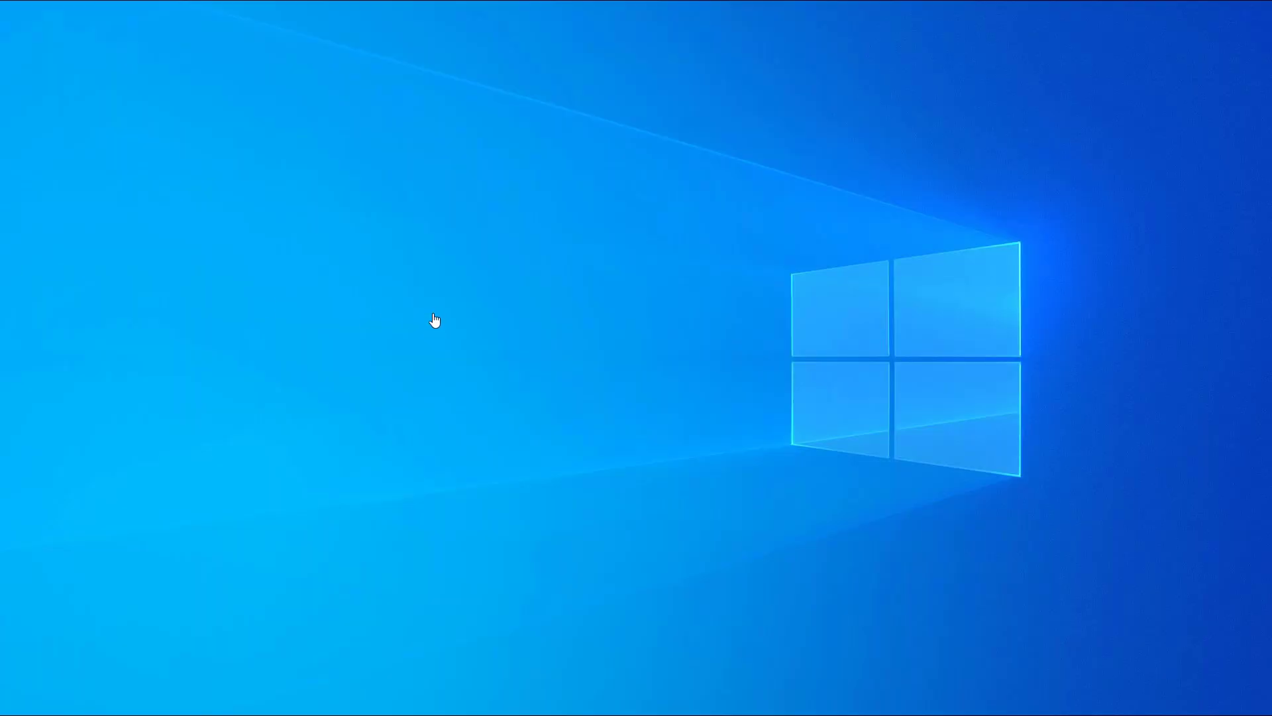
mouse_move(301, 433)
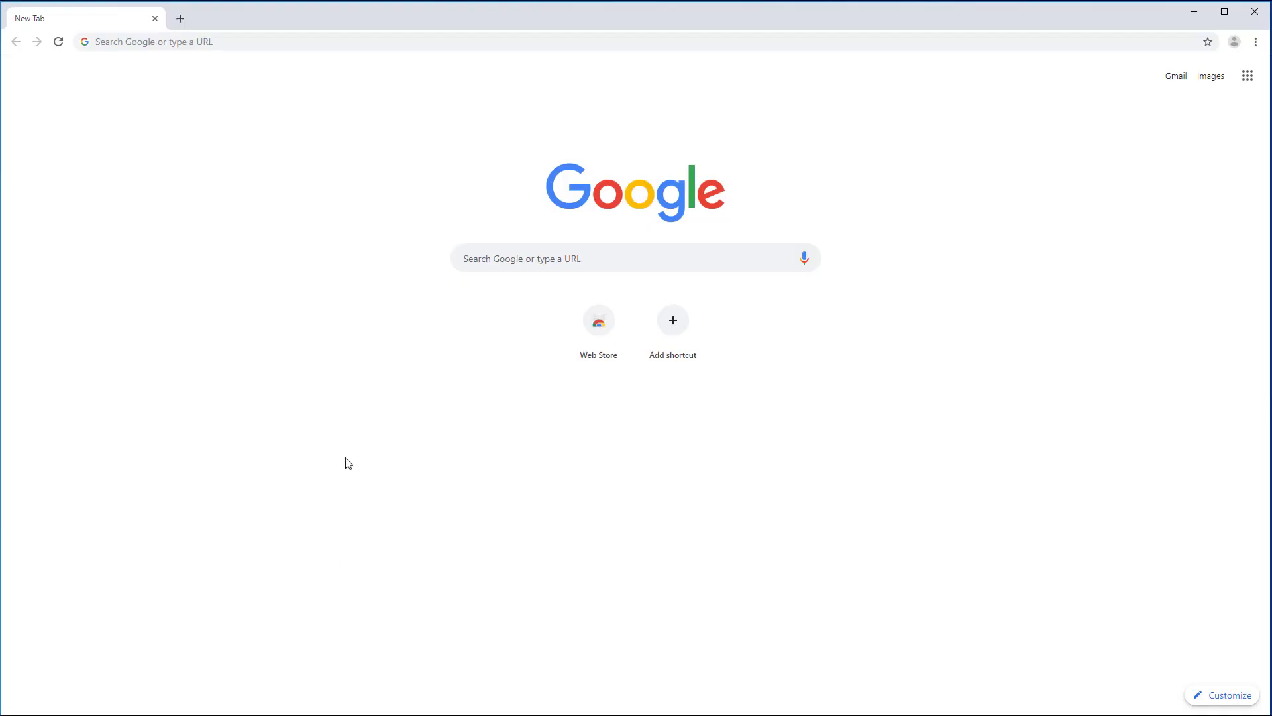
Step: Search Google for 'libsdl' and land on the official libsdl.org homepage
text(li)
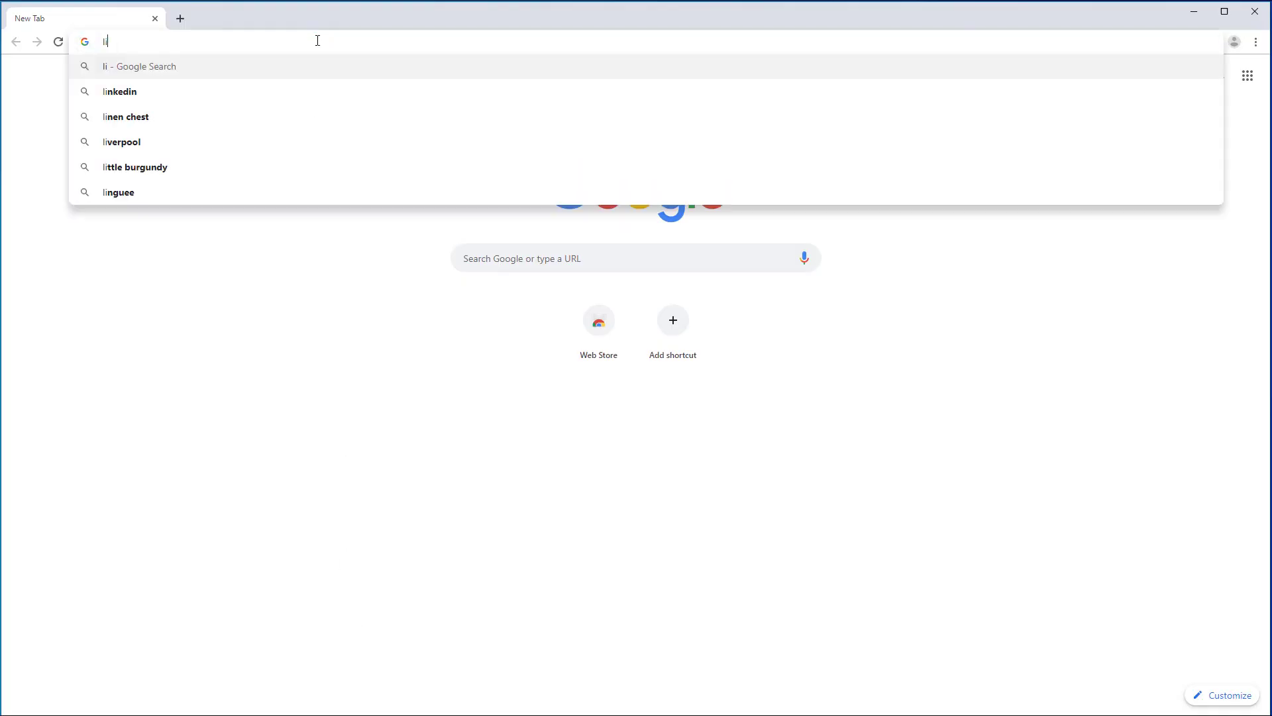
text(libsdl)
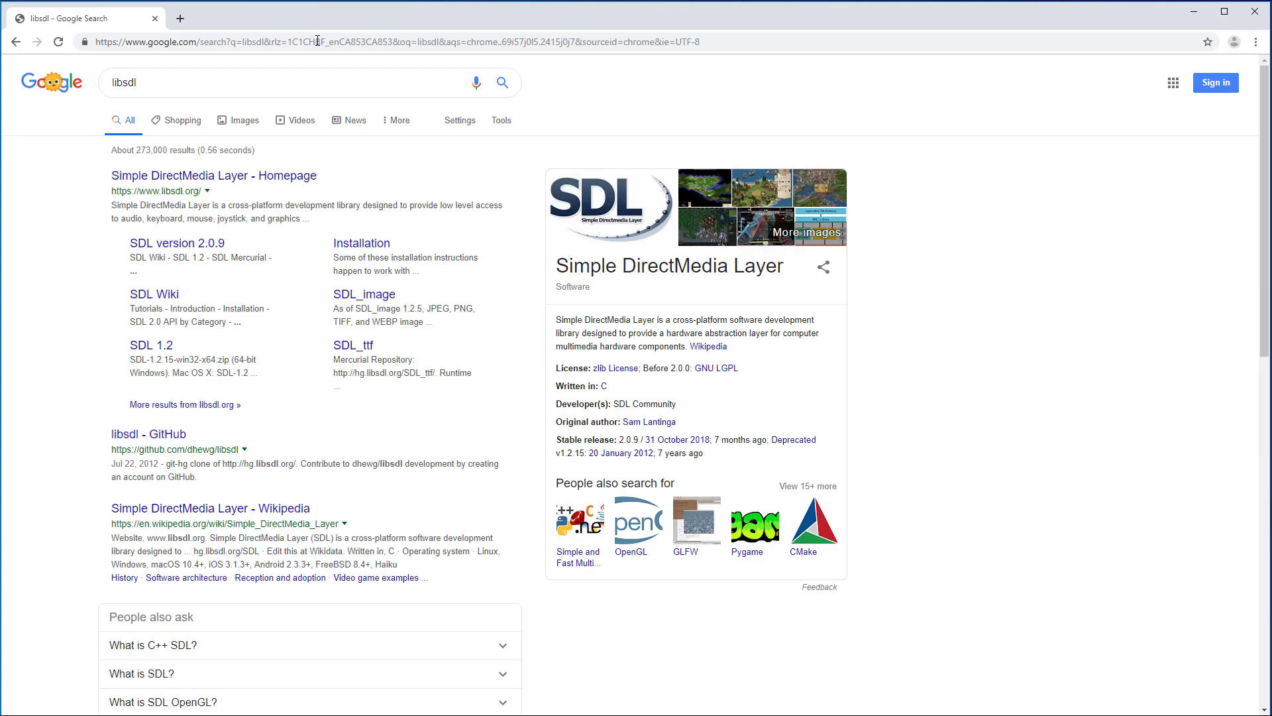
click(210, 175)
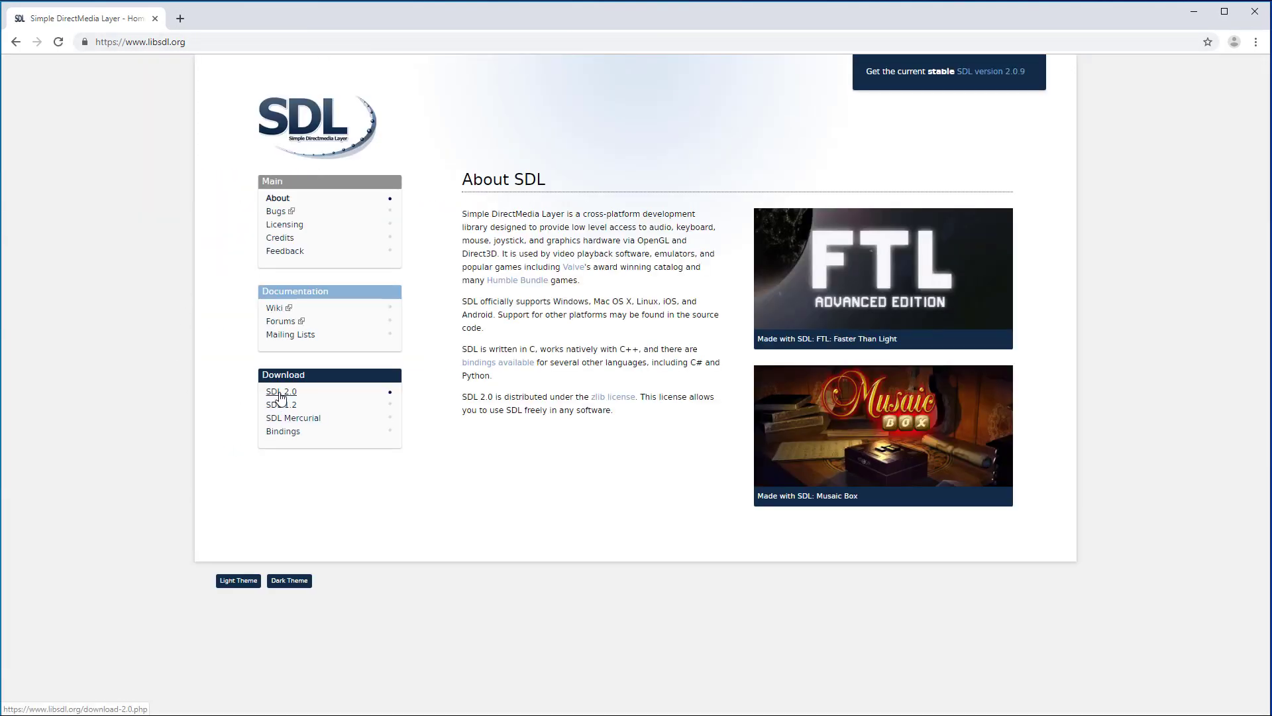
Step: From the SDL 2.0 download page, download SDL2-devel-2.0.9-VC.zip
click(277, 392)
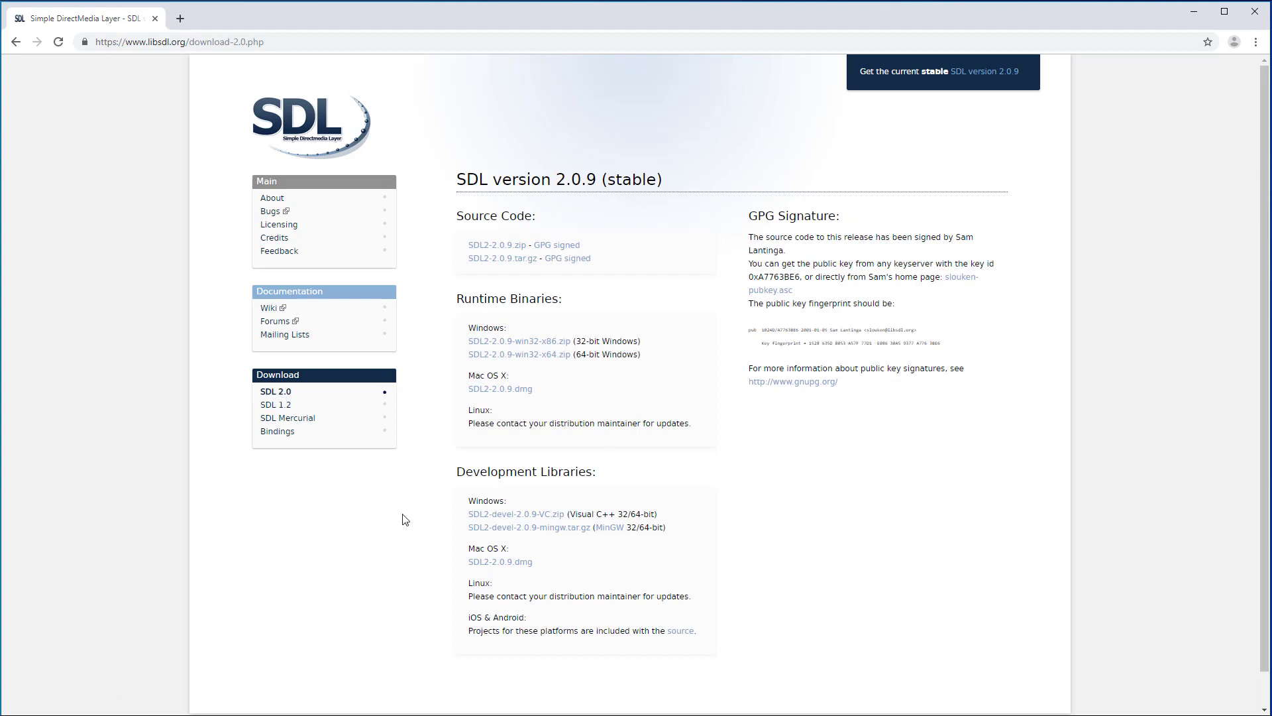
scroll(down, 3)
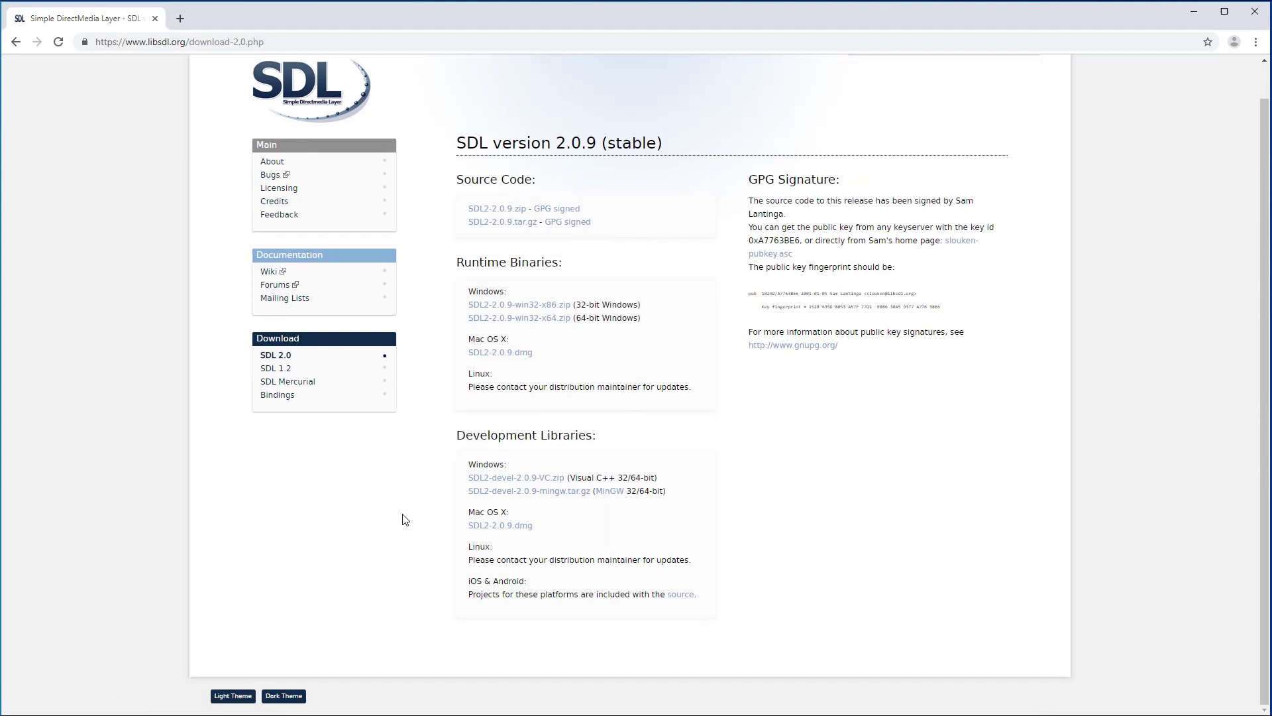
click(516, 477)
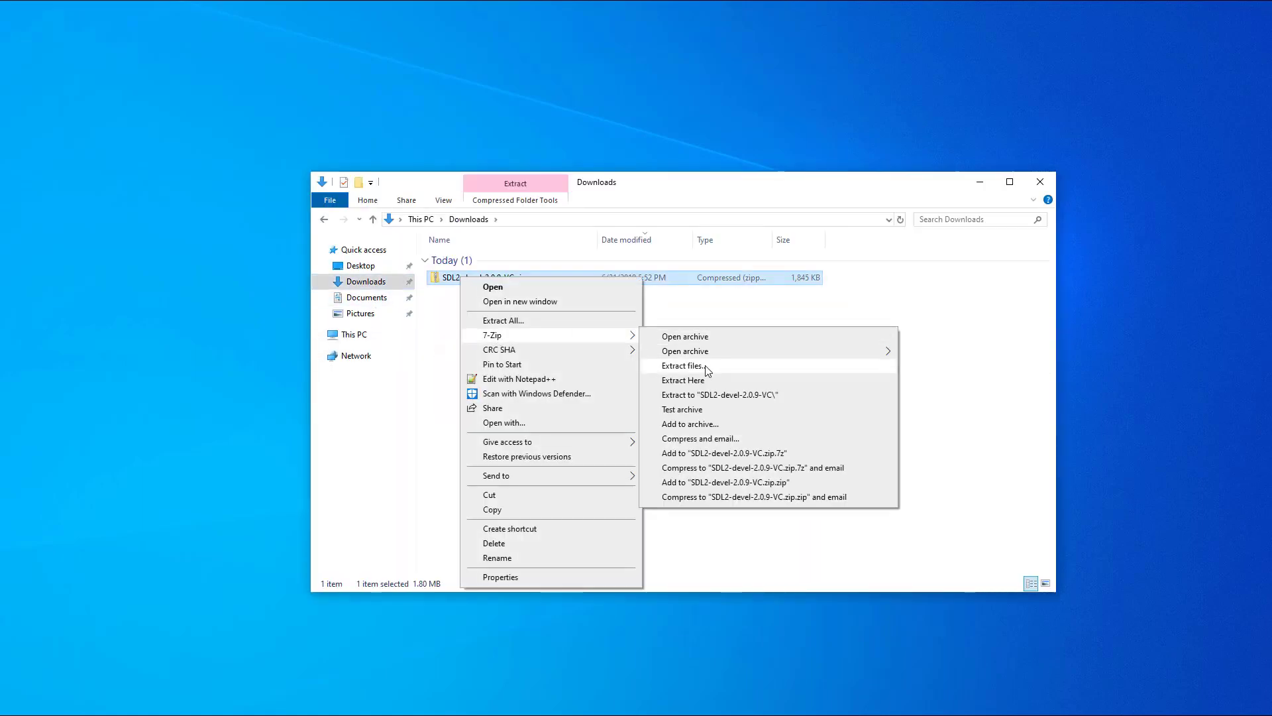
Step: Extract the SDL2 zip with 7-Zip into SDL2-2.0.9 and select all headers in its include folder
click(682, 366)
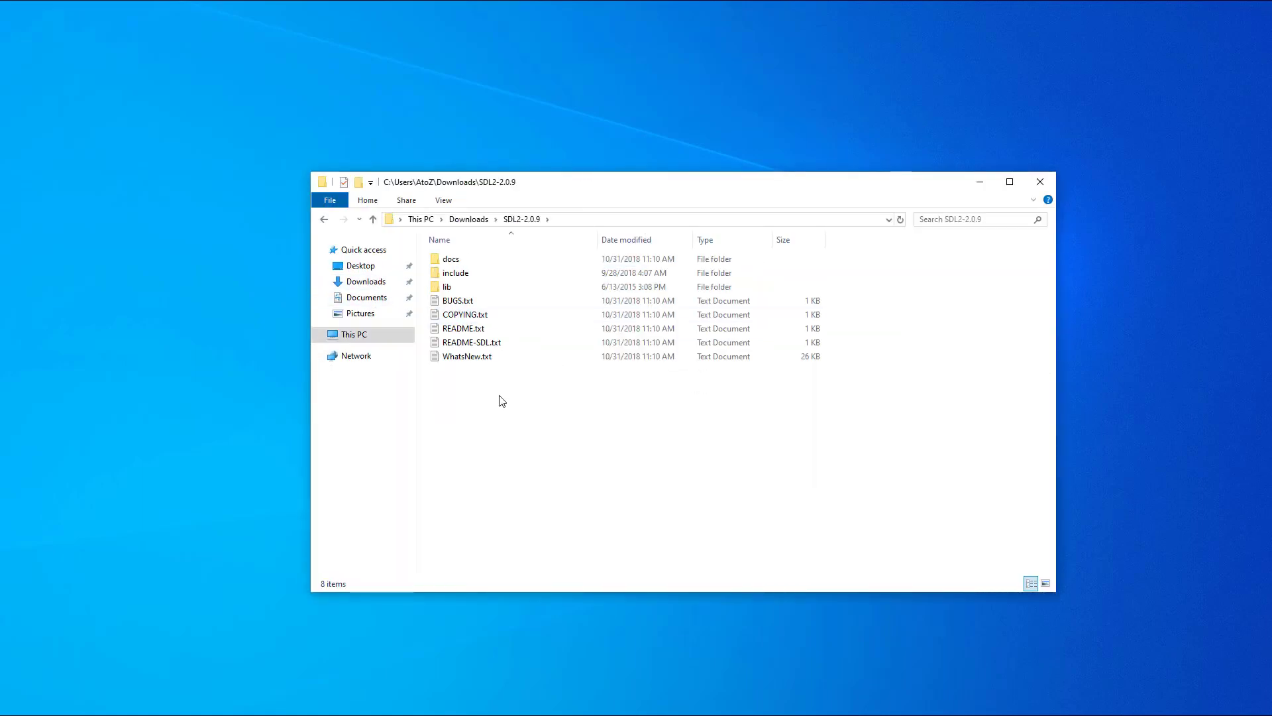
double_click(455, 273)
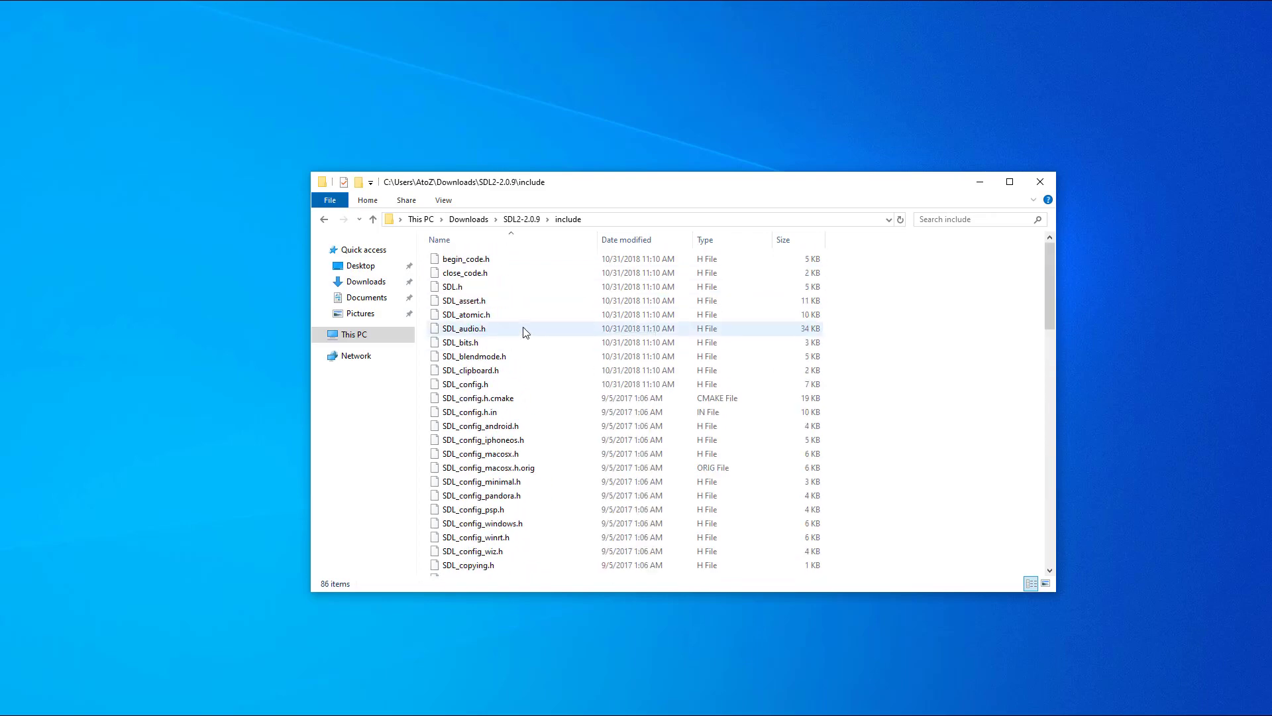
key(ctrl+a)
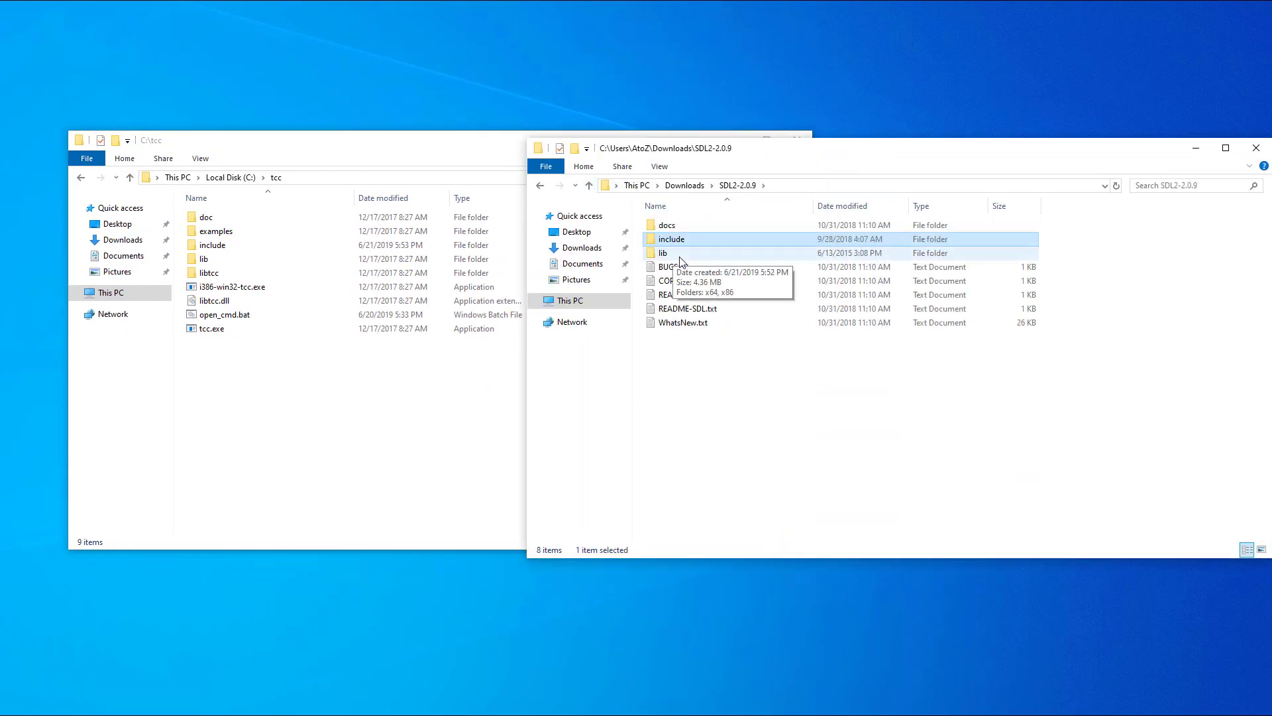
Step: Copy the x64 SDL2.dll into C:\work and open test_sdl2.c in Notepad++
double_click(662, 253)
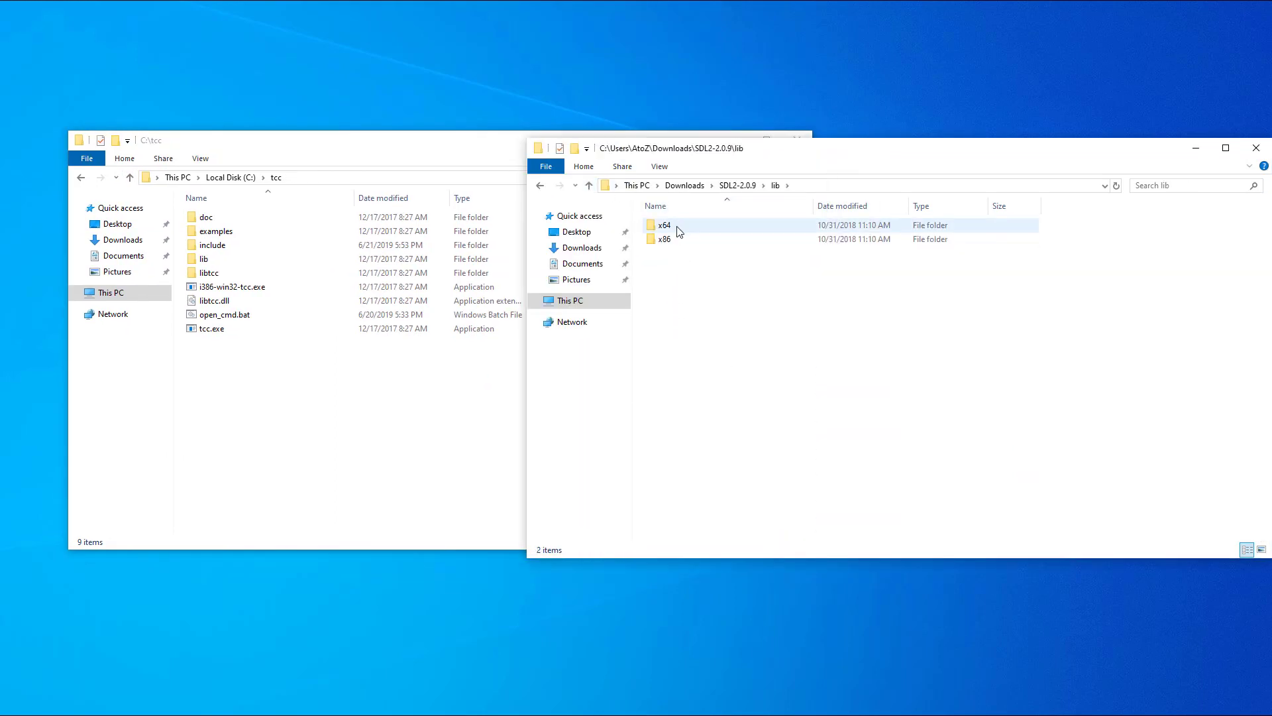
double_click(663, 225)
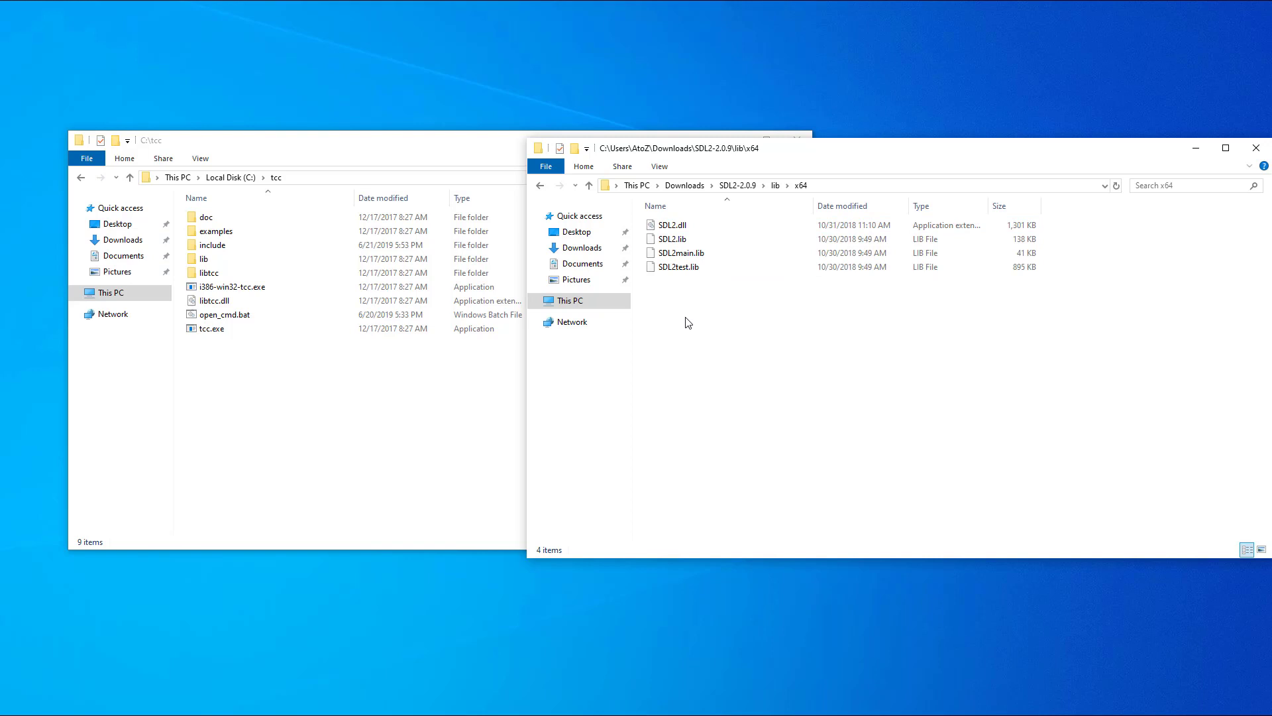
click(670, 225)
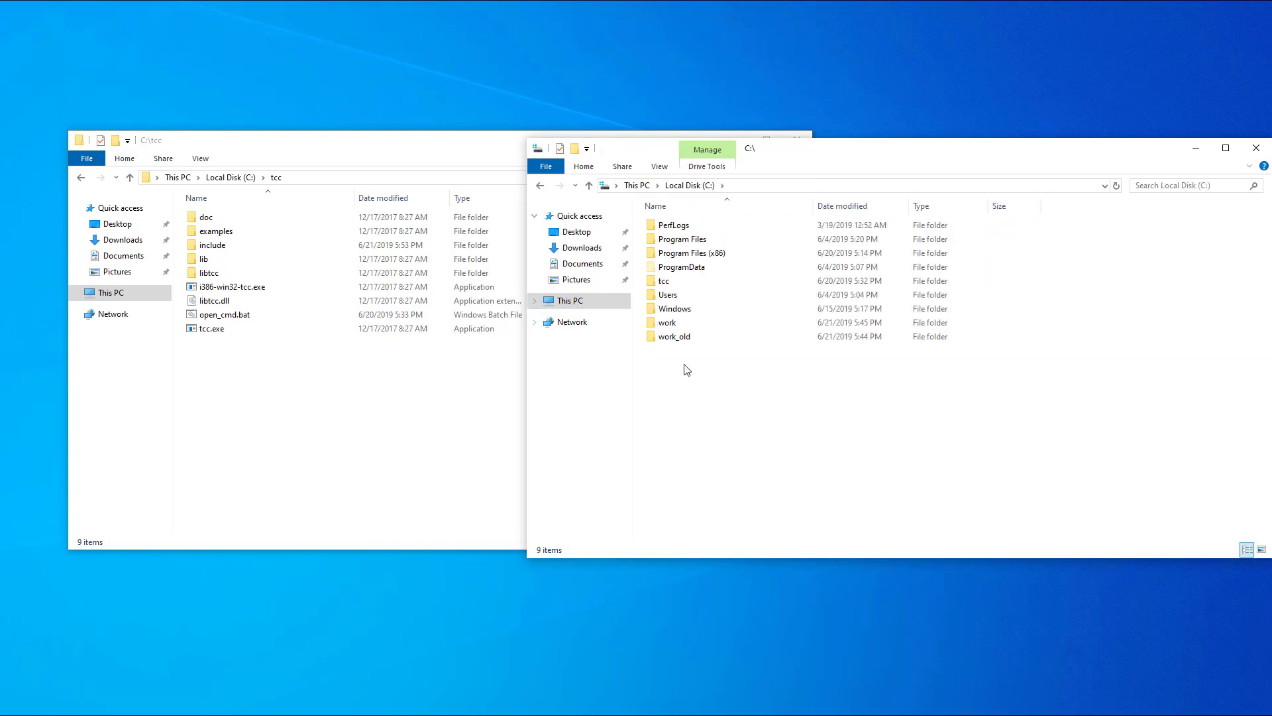
double_click(669, 322)
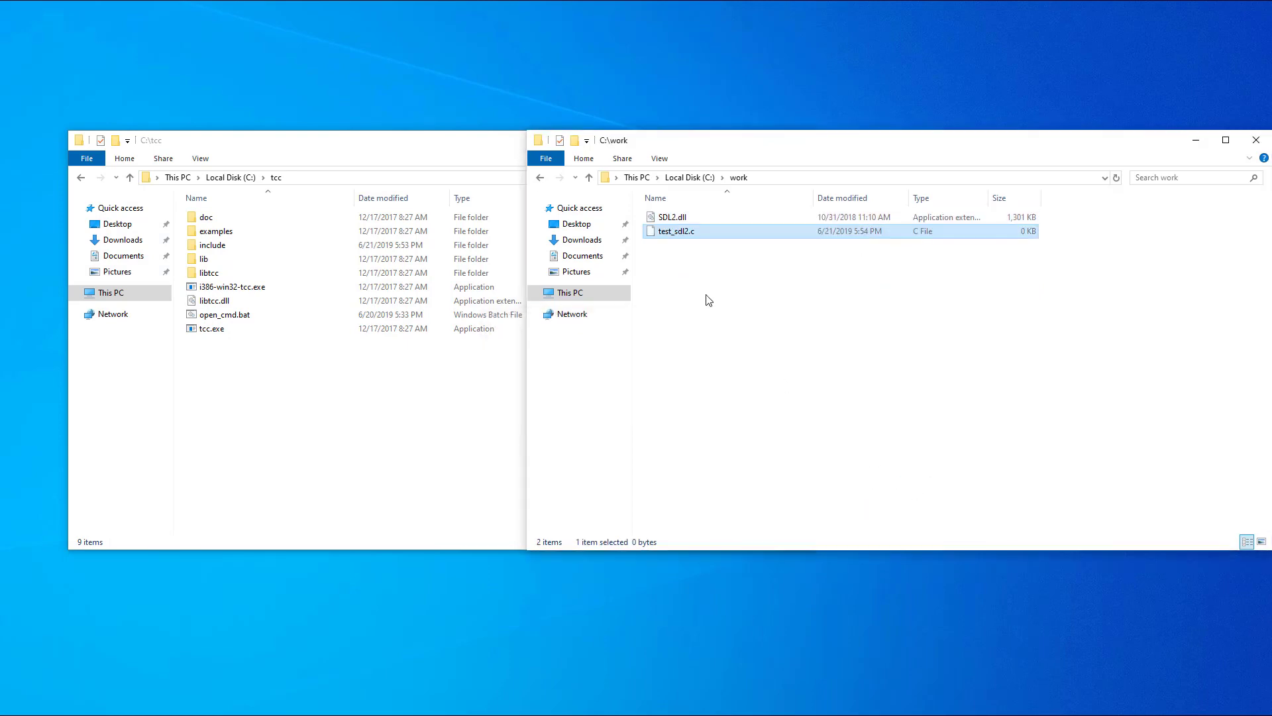
double_click(677, 230)
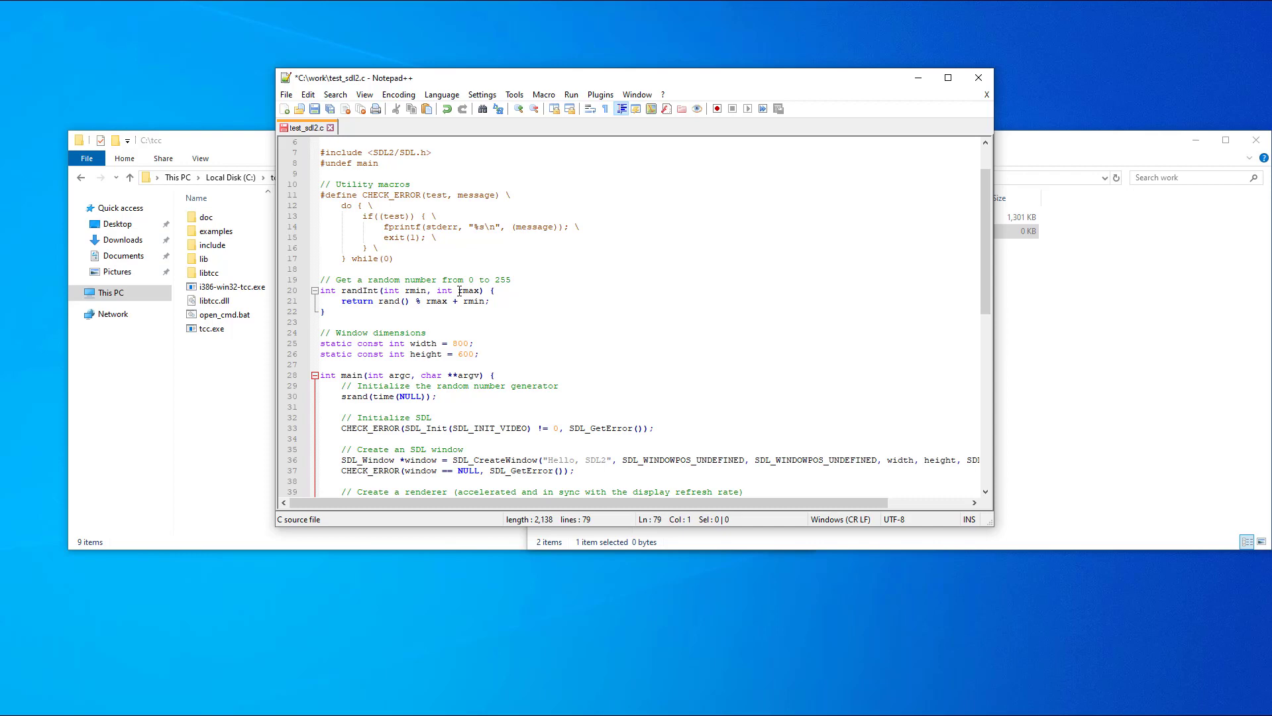
mouse_move(456, 280)
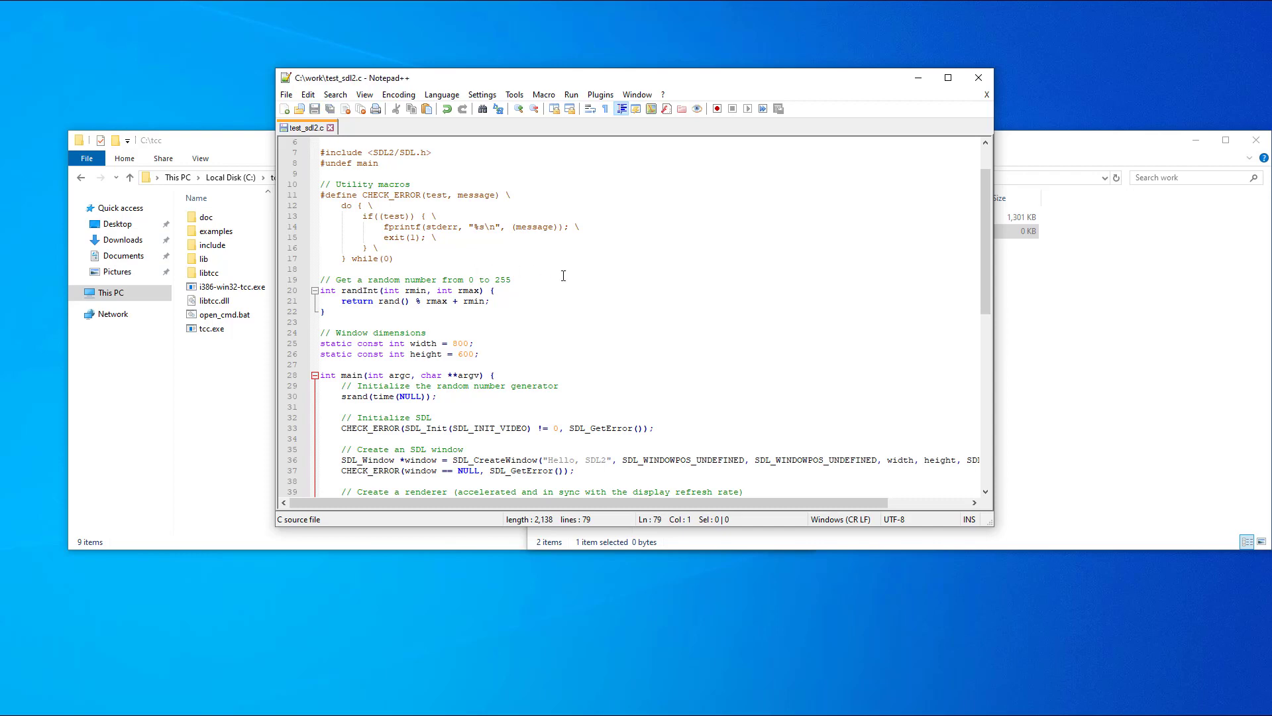
Step: Scroll through the main function of test_sdl2.c that creates the Hello, SDL2 window
scroll(down, 3)
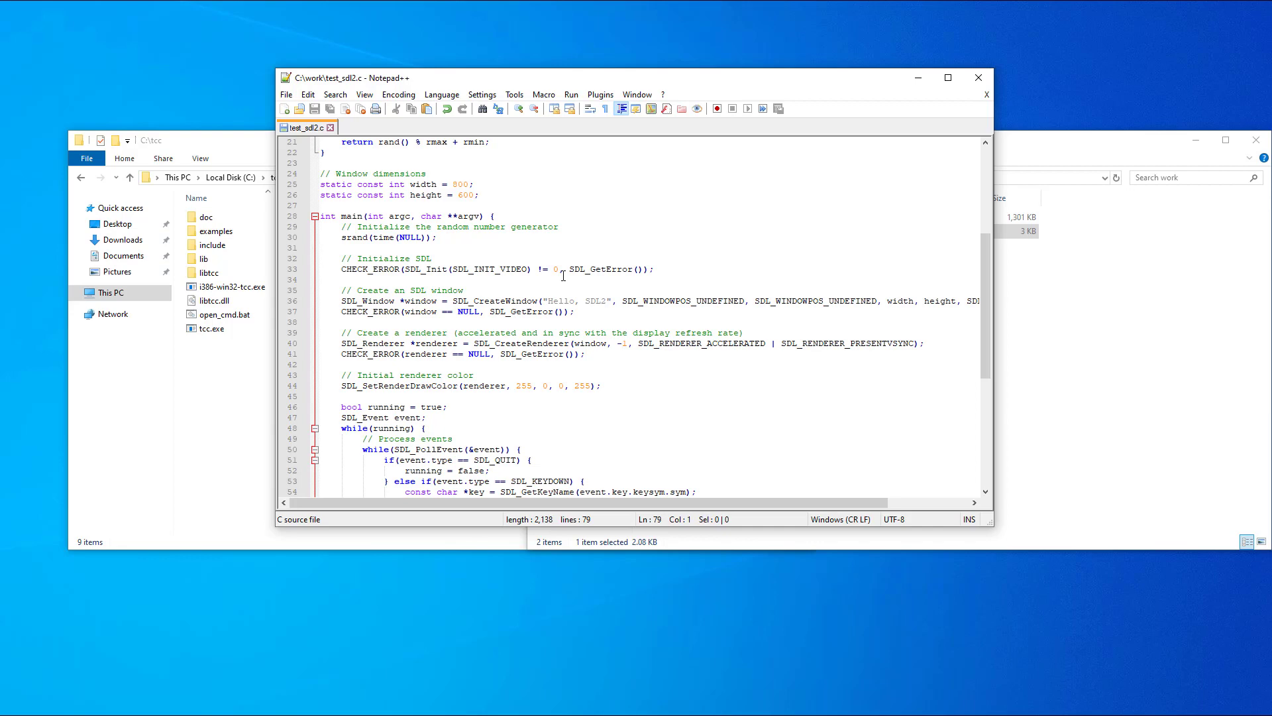
mouse_move(625, 220)
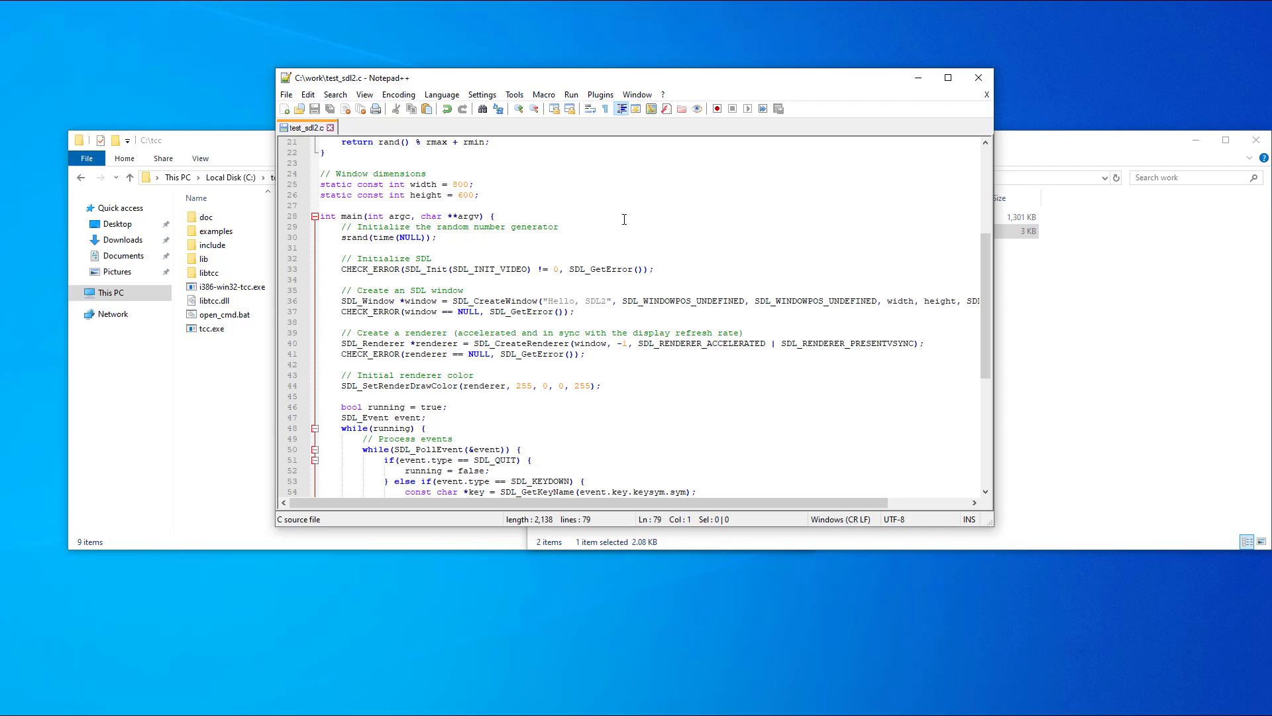
mouse_move(884, 112)
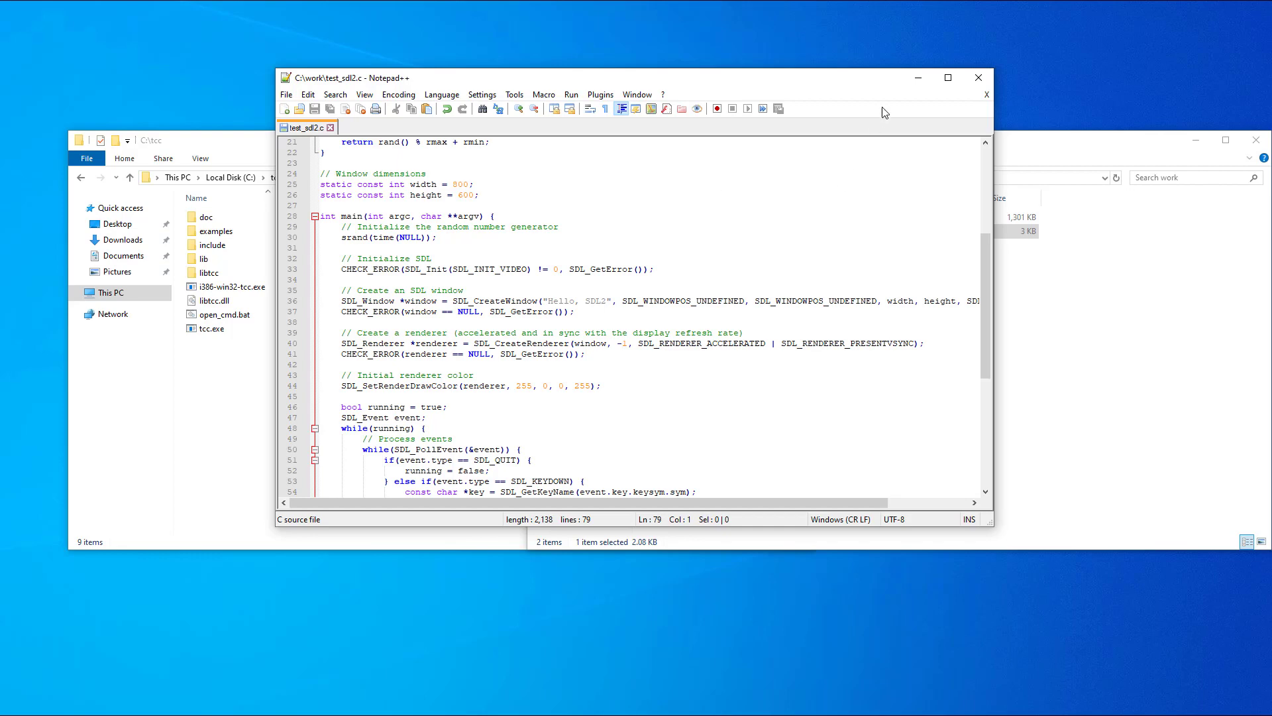
mouse_move(891, 104)
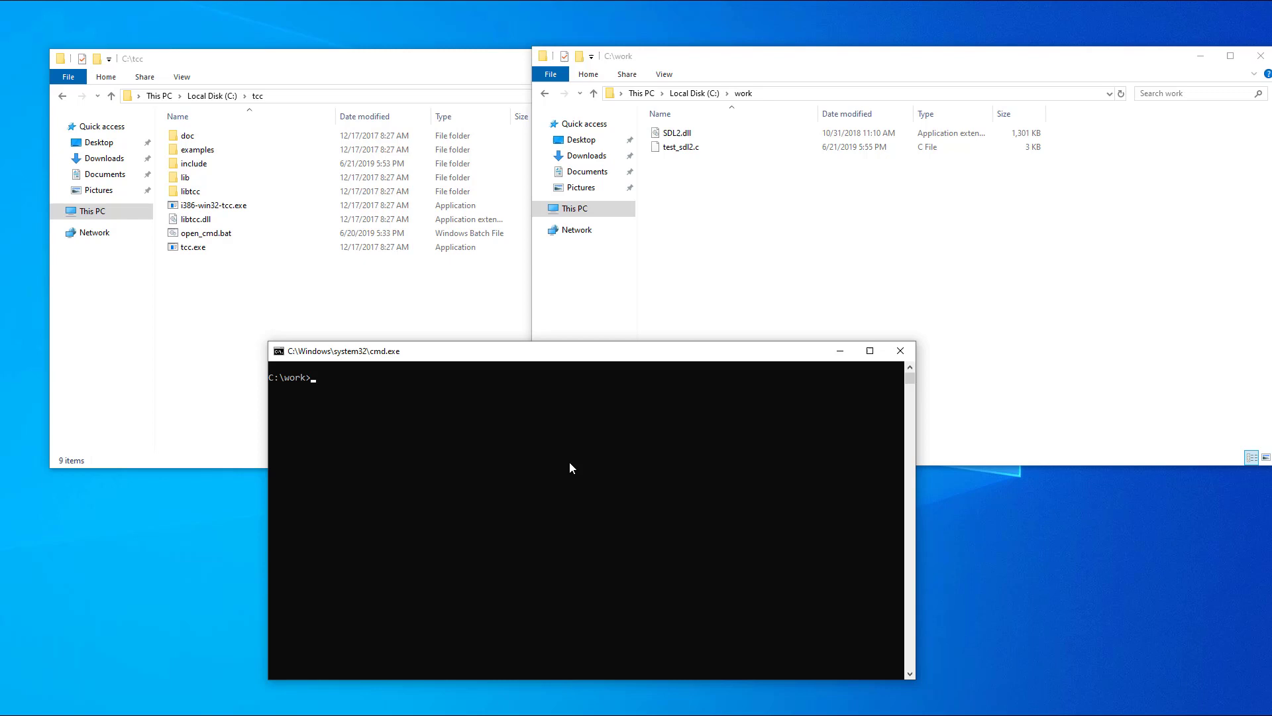
Step: Run tcc -impdef SDL2.dll to make SDL2.def, then move it into C:\tcc\lib
text(tcc -impdef)
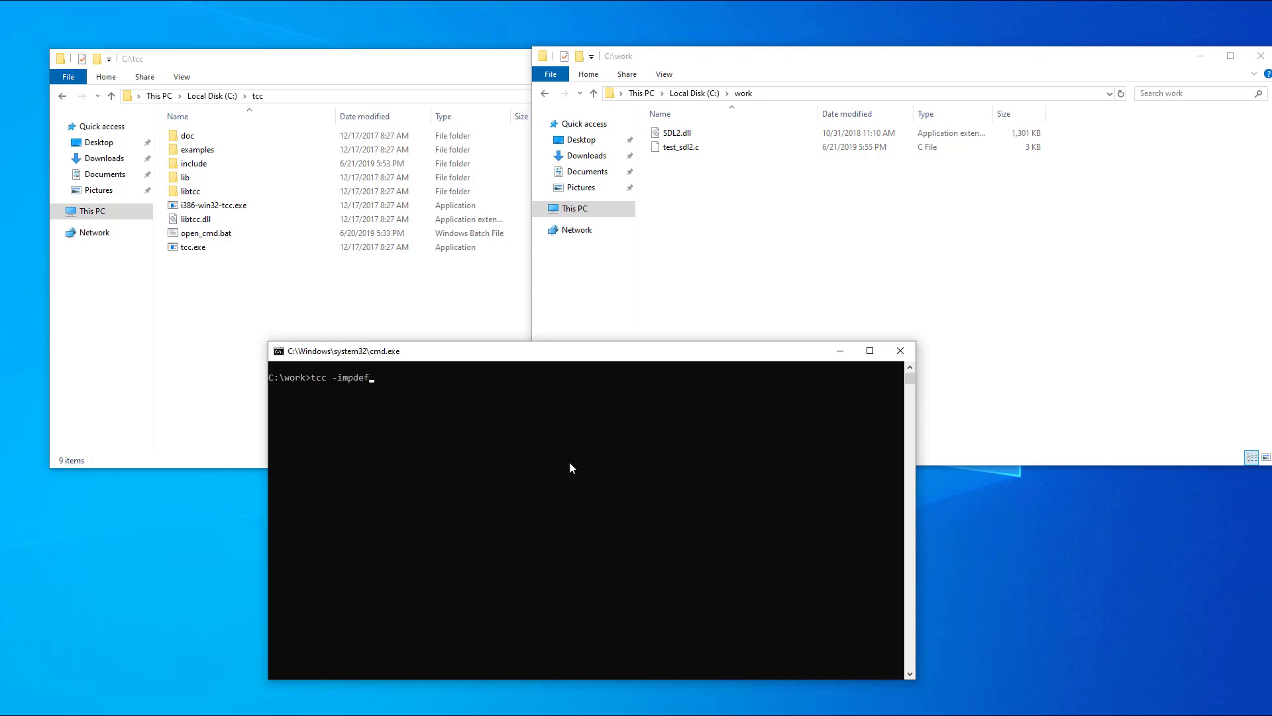
text(SDL2.dll)
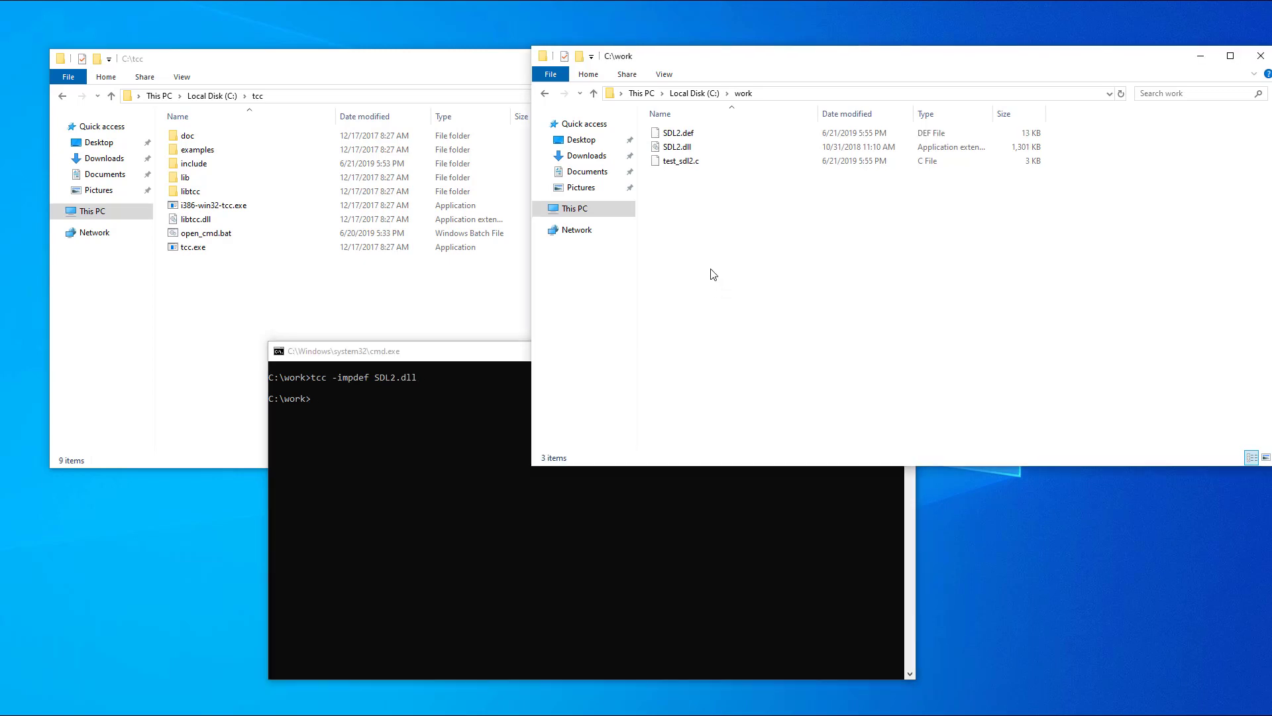
click(678, 133)
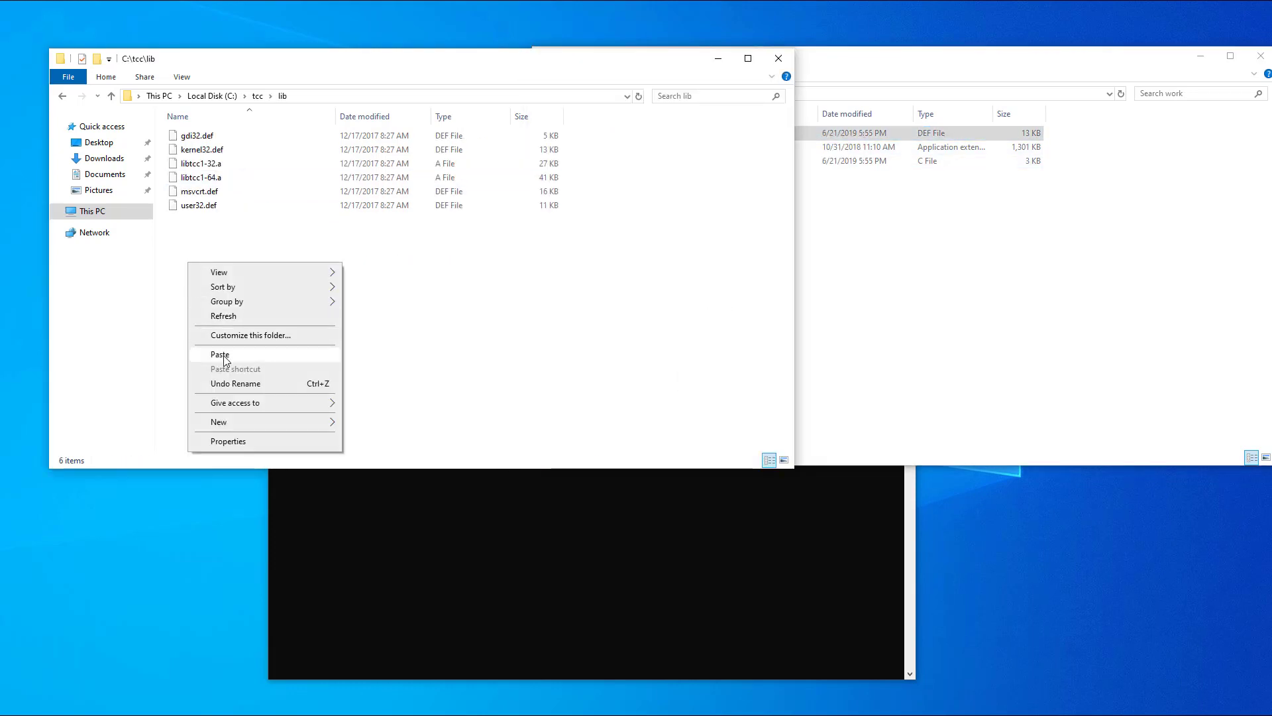
click(219, 354)
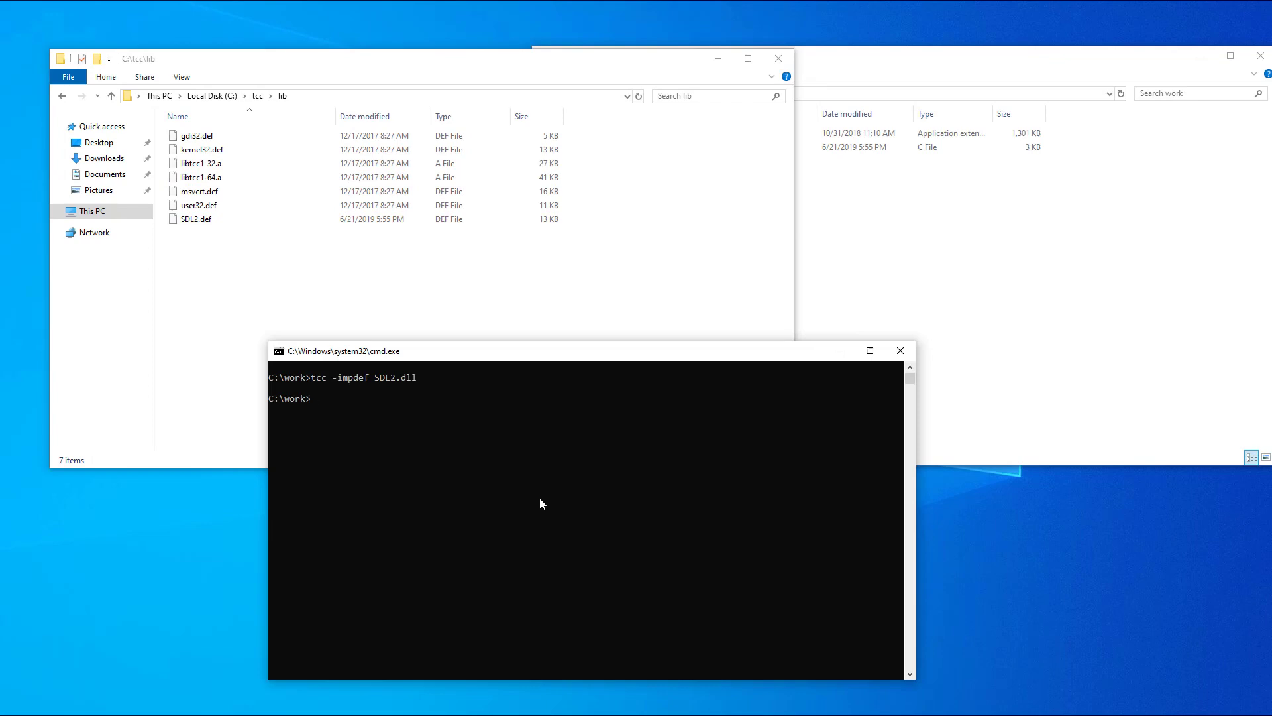
Step: Compile with tcc test_sdl2.c -lSDL2 and hit the size_t redefinition error in SDL_config.h
text(tcc test_sdl2.c -l)
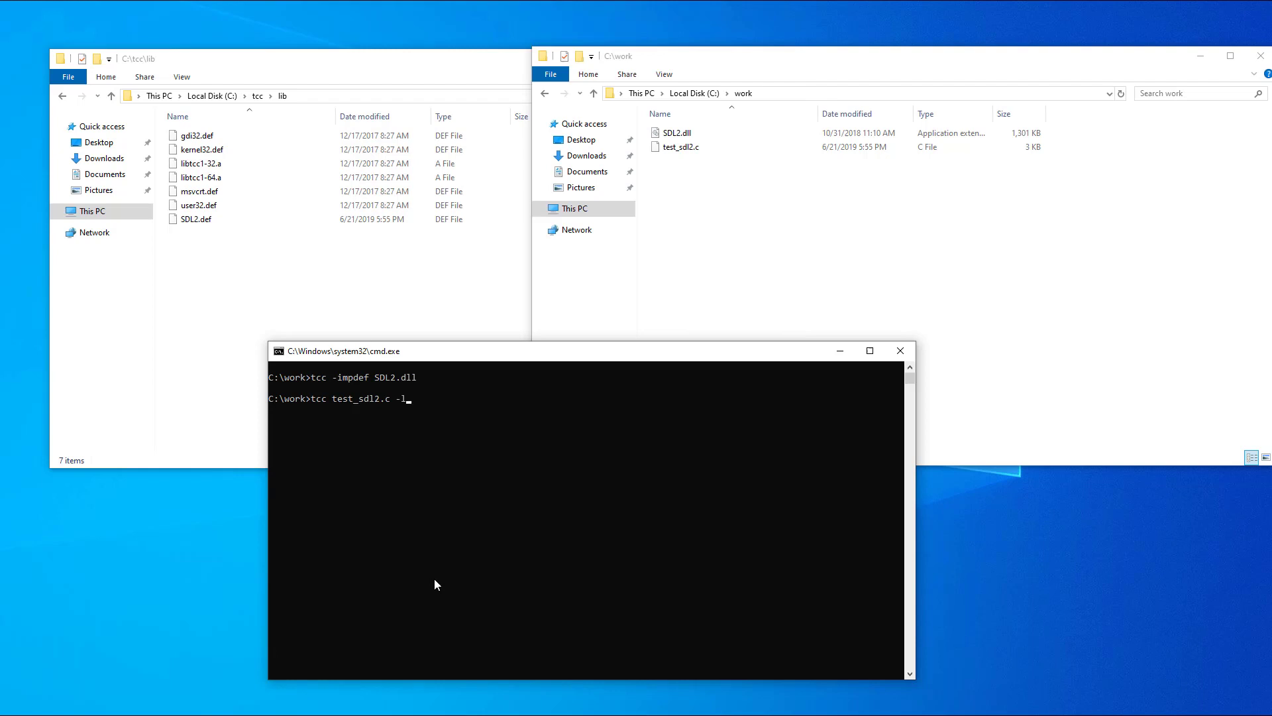
text(SDL2)
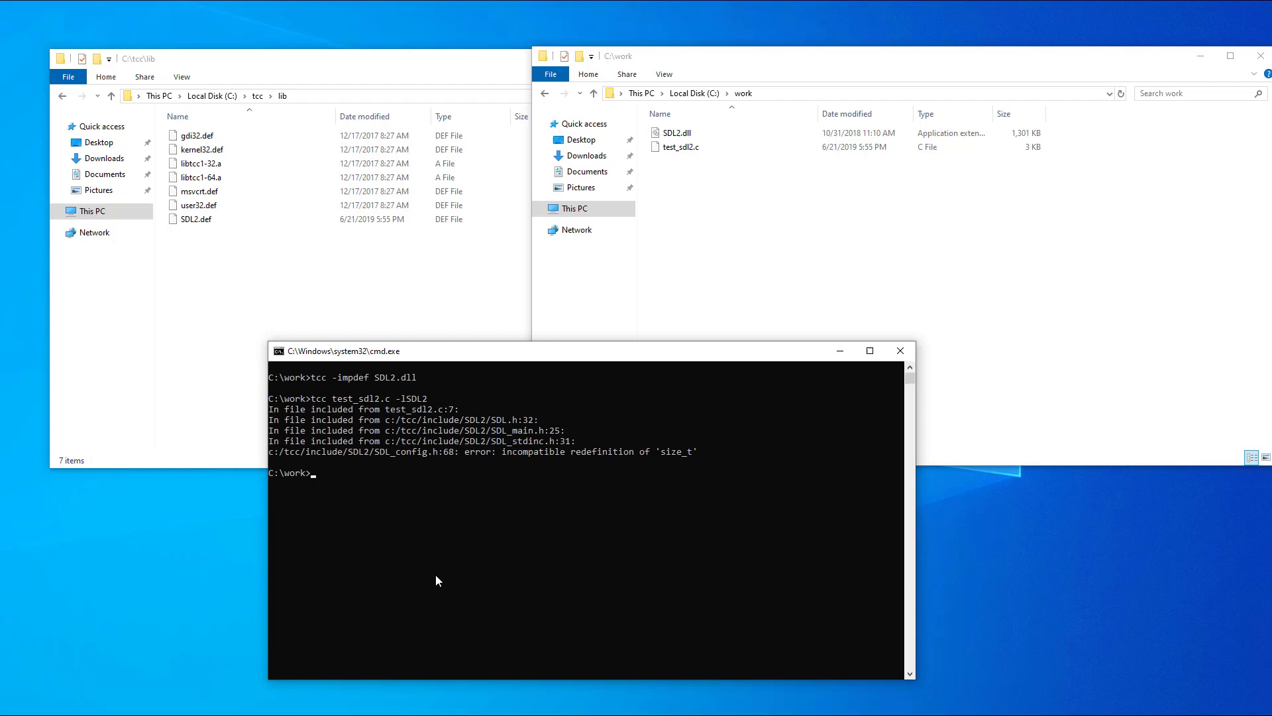
mouse_move(393, 460)
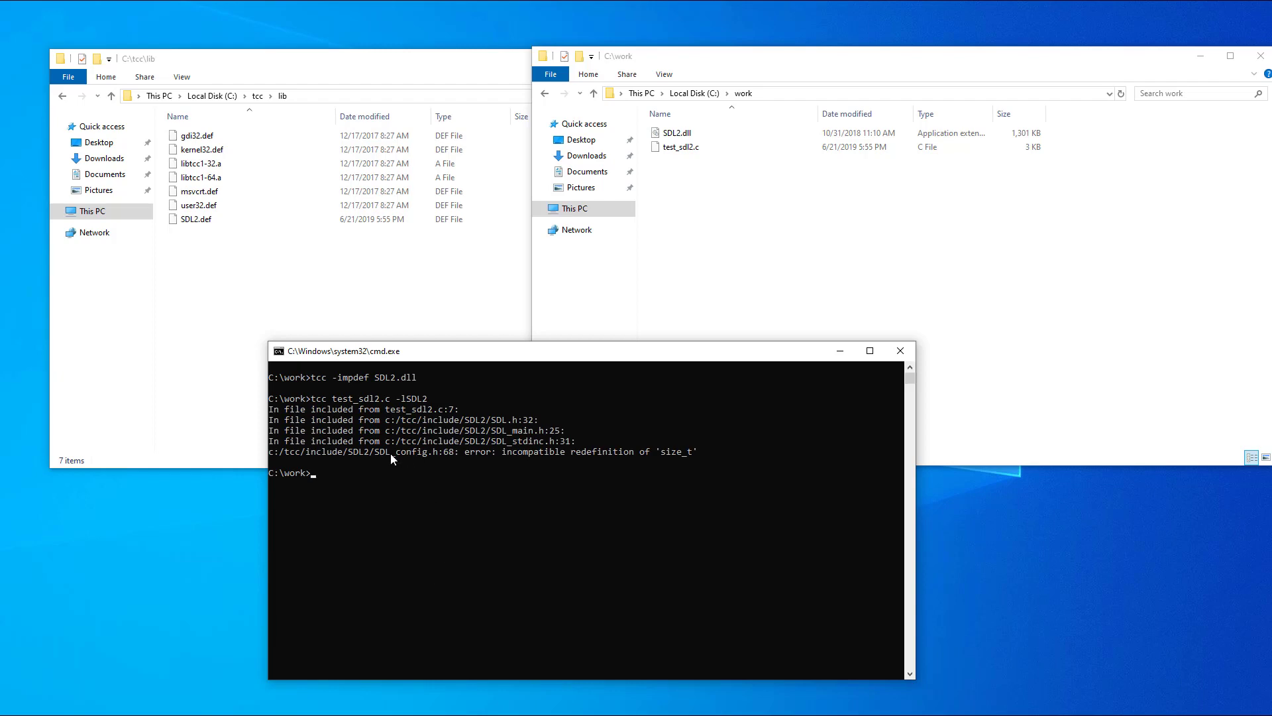
click(108, 97)
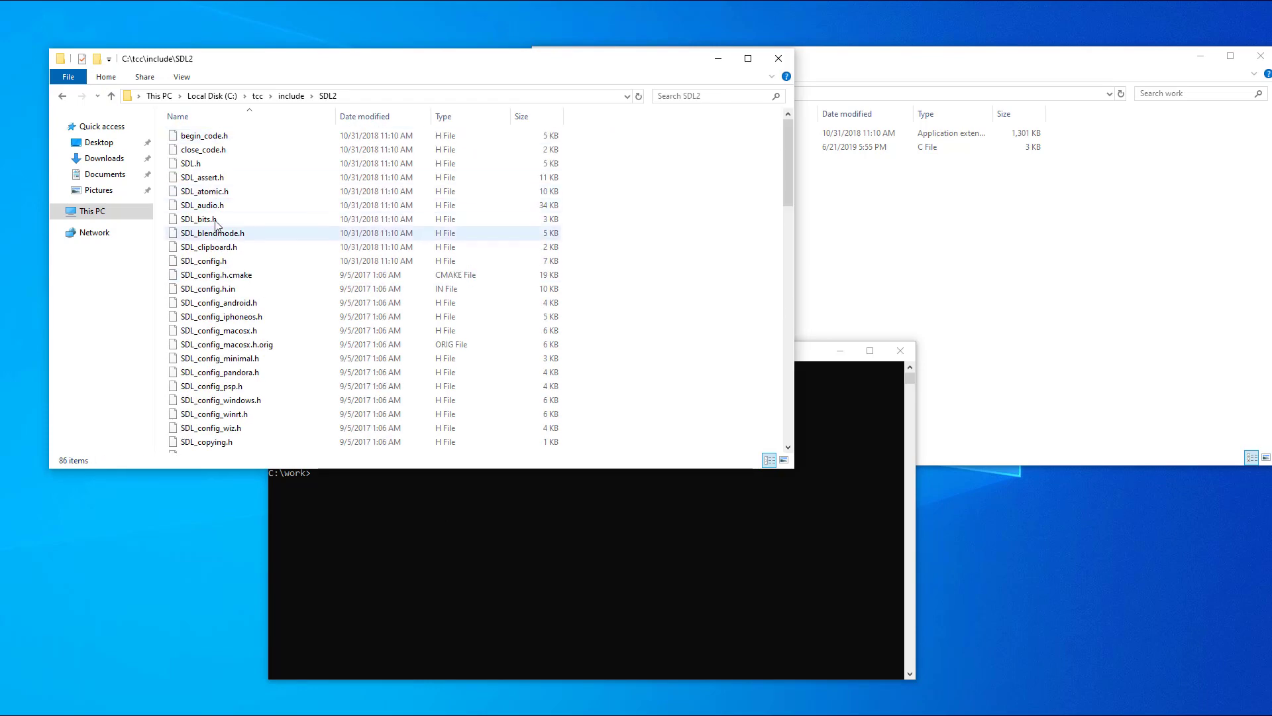
Step: In SDL_config.h comment out line 68 and add a new unsigned size_t typedef, then save
double_click(203, 260)
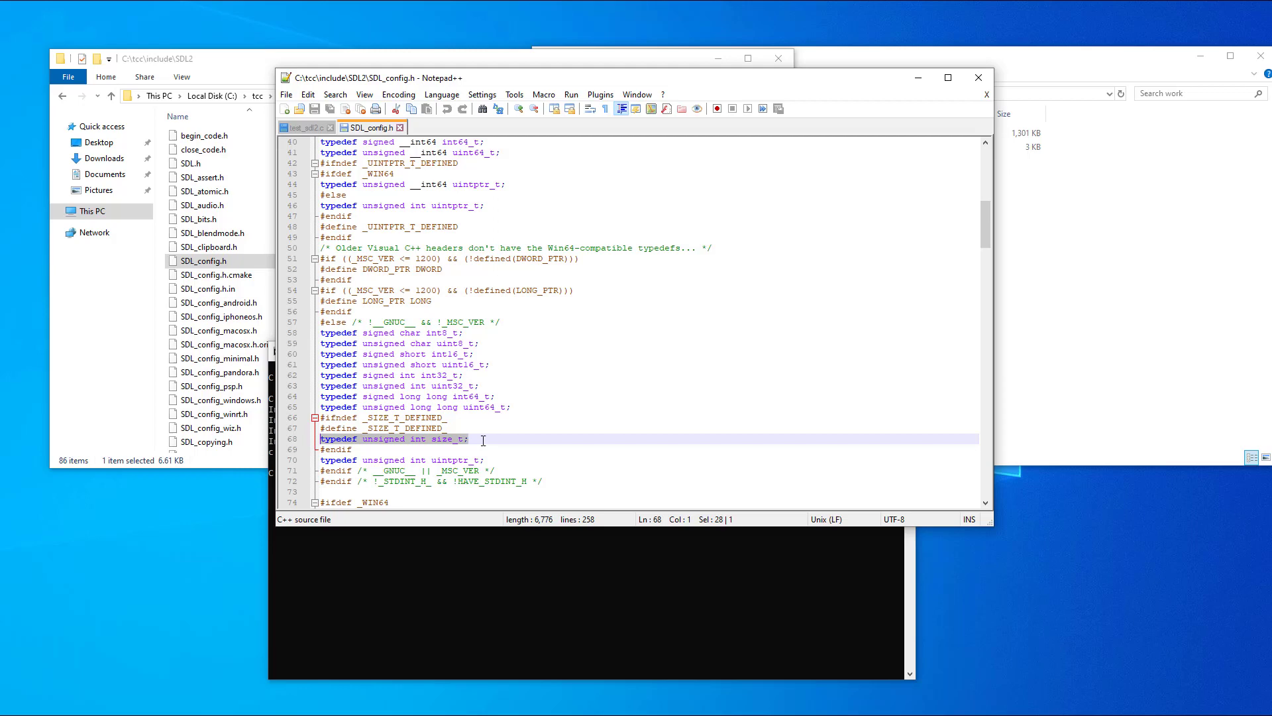
text(//)
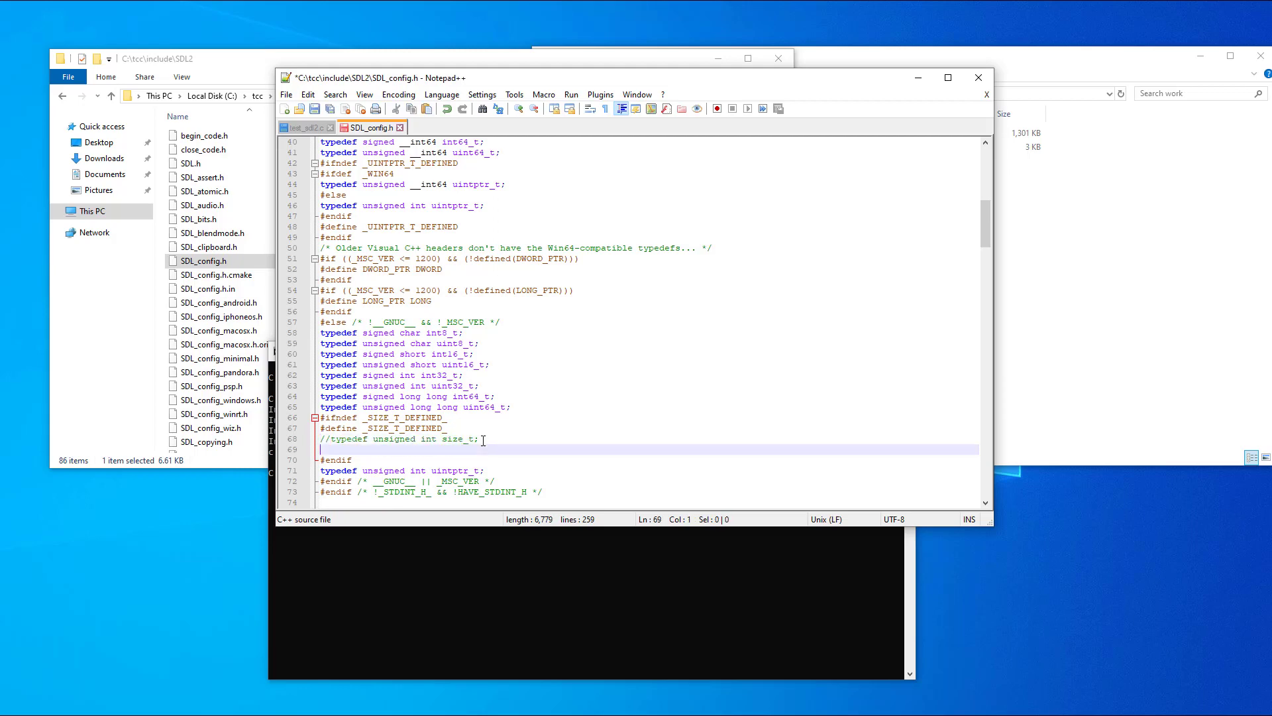
text(typedef unsigned size_t;)
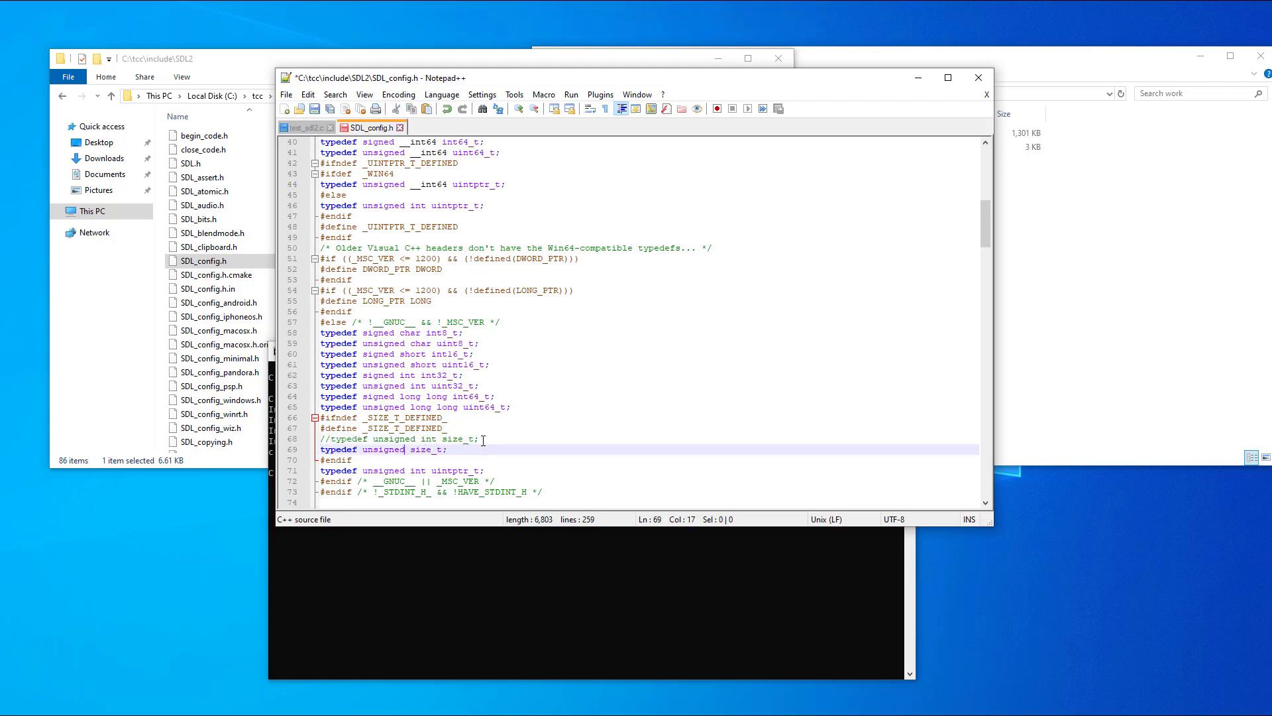
text(uint)
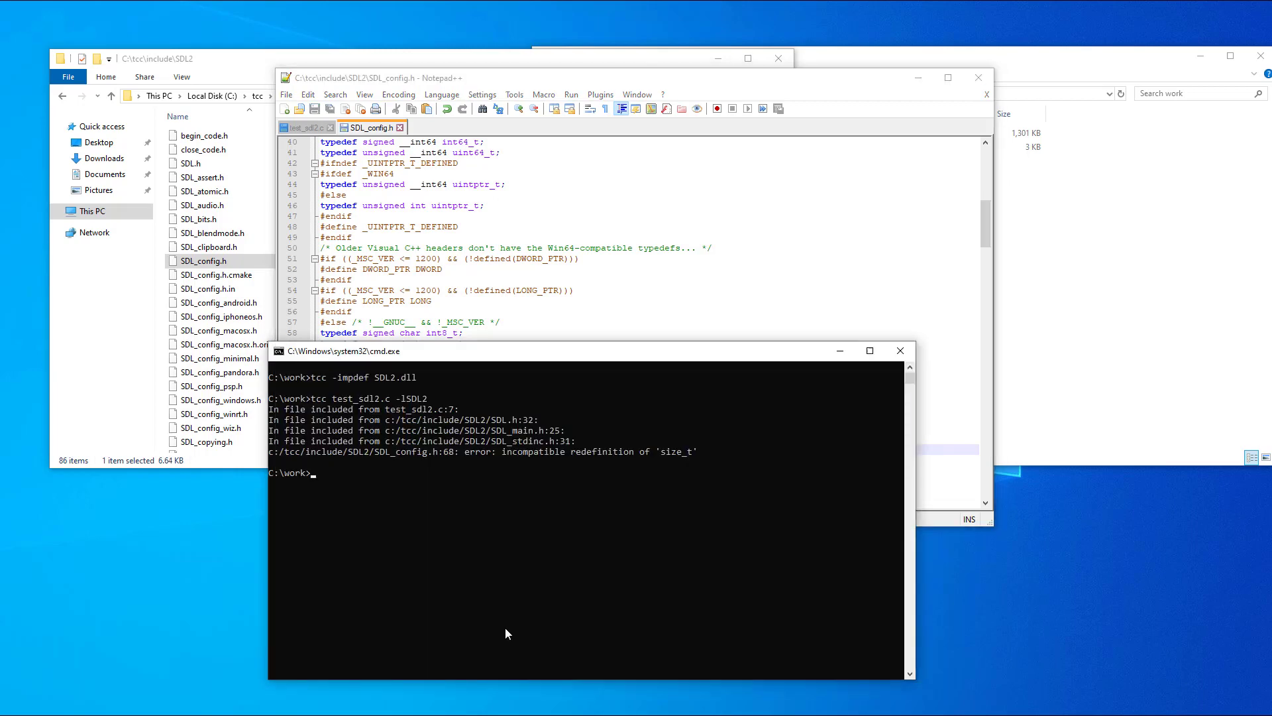
Step: Recompile with tcc test_sdl2.c -lSDL2, producing test_sdl2.exe in C:\work
text(tcc test_sdl2.c -lSDL2)
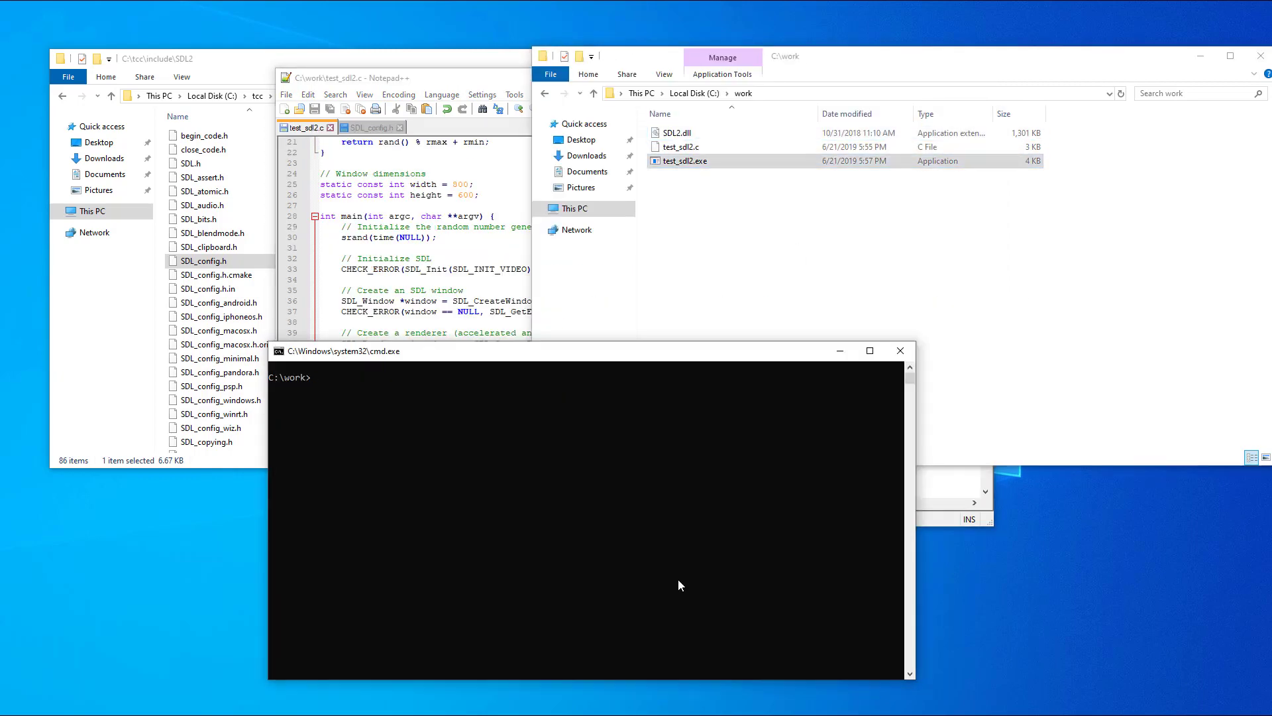
Step: Run test_sdl2 so the 'Hello, SDL2' window with its dark purple area appears
text(test_sdl2)
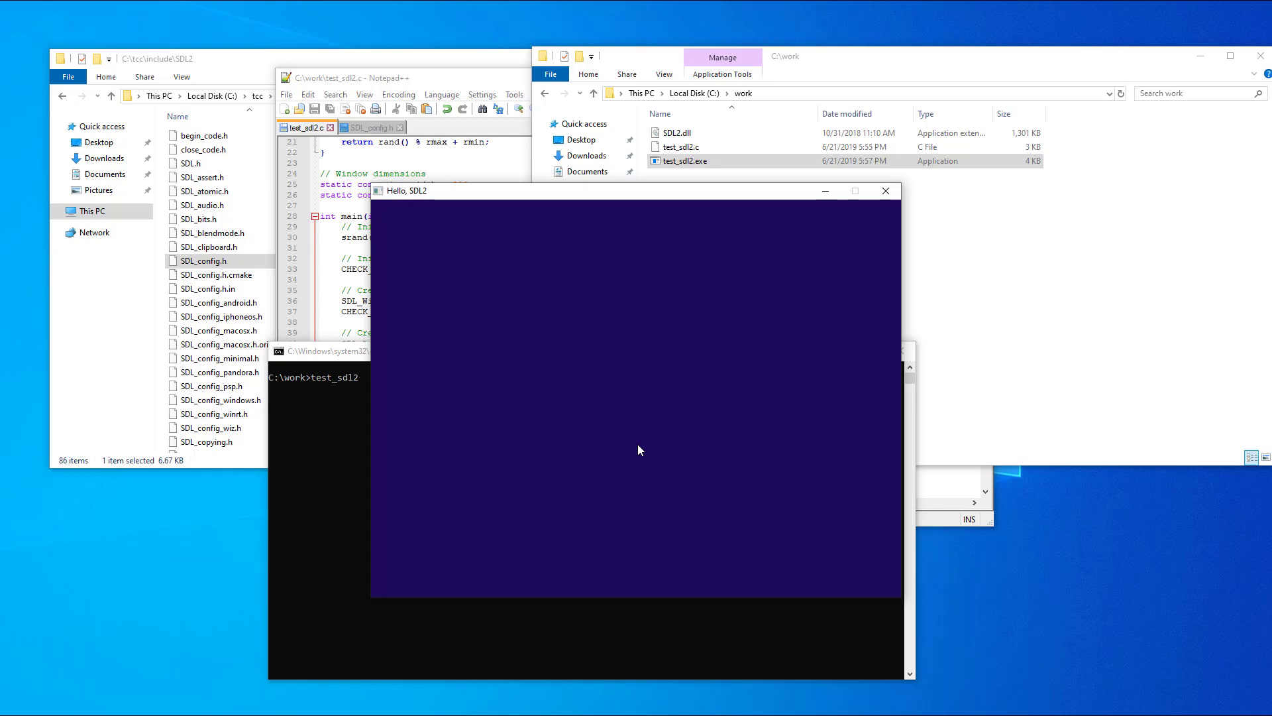
mouse_move(886, 191)
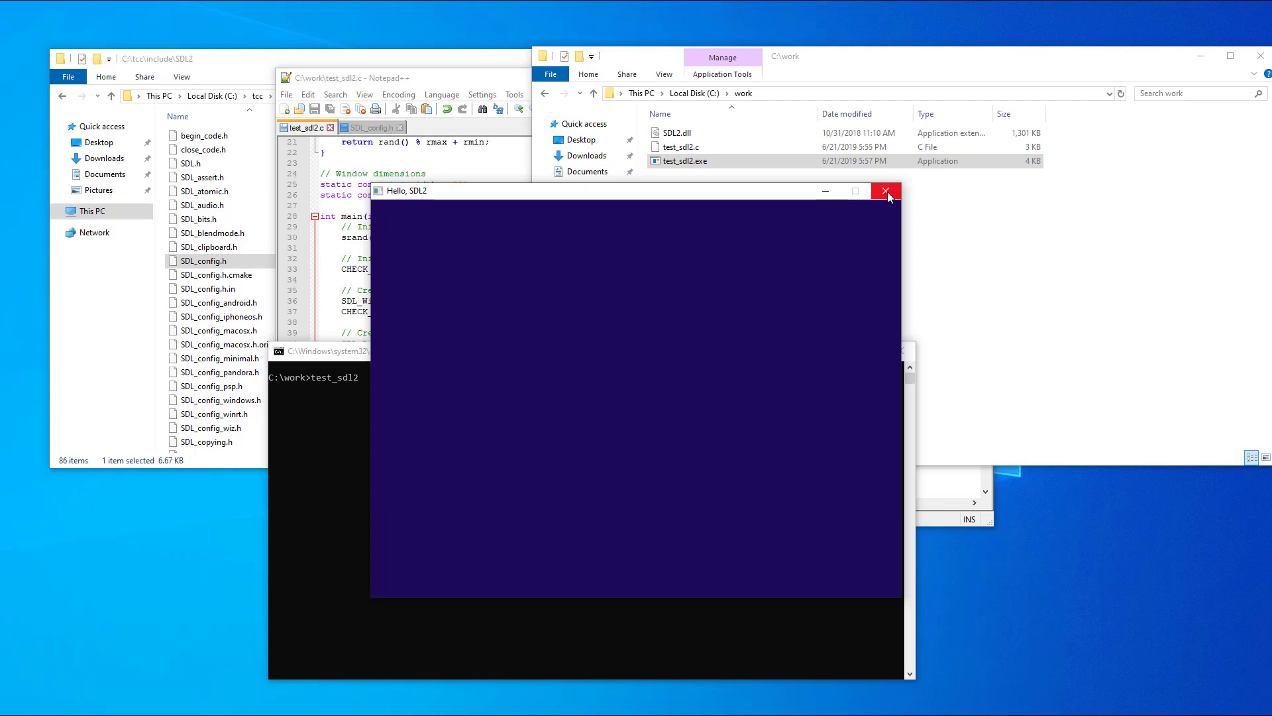